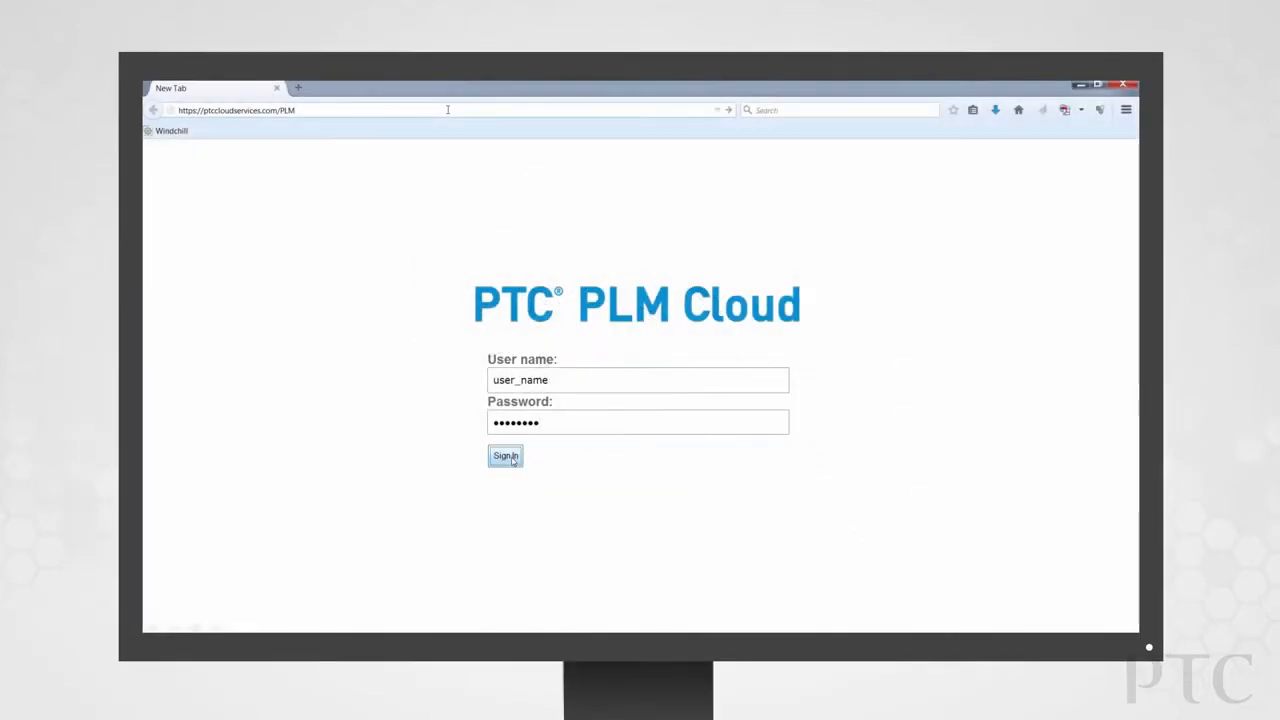
# Sign in to PTC PLM Cloud with the filled-in user name and password
pyautogui.click(504, 456)
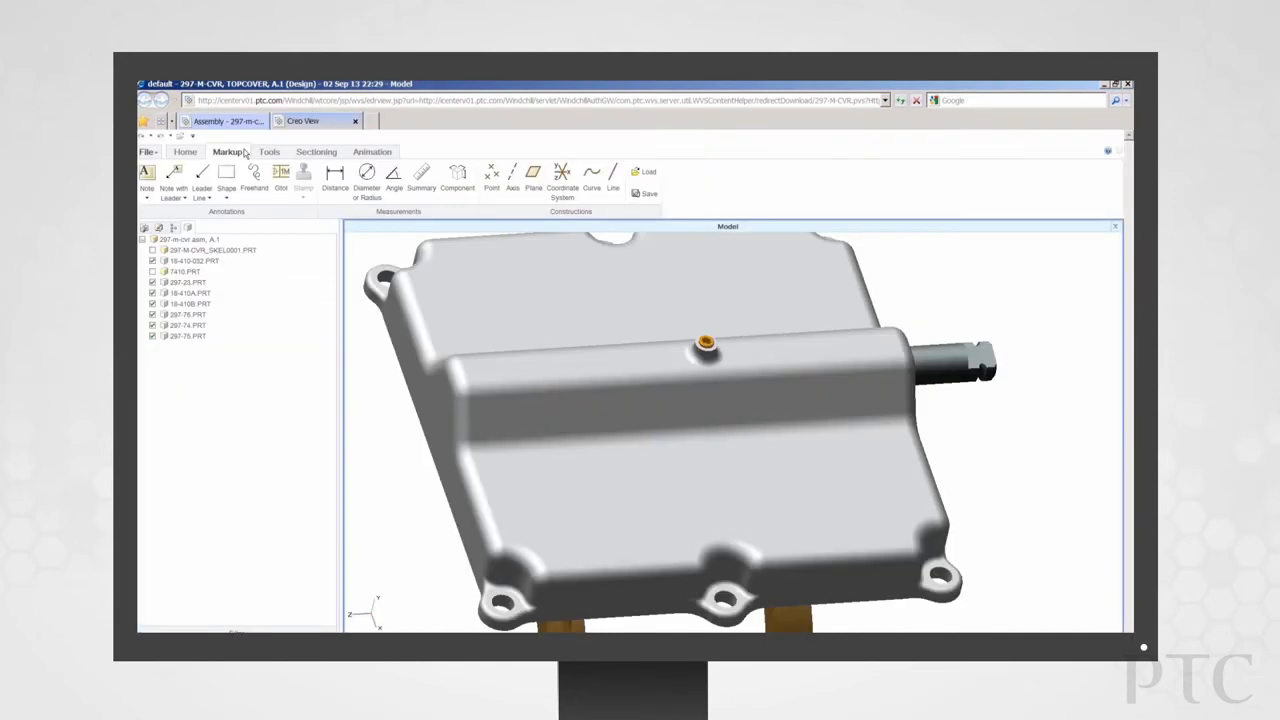
# Measure the small top hole's diameter on the cover, reading .842 mm
pyautogui.click(368, 176)
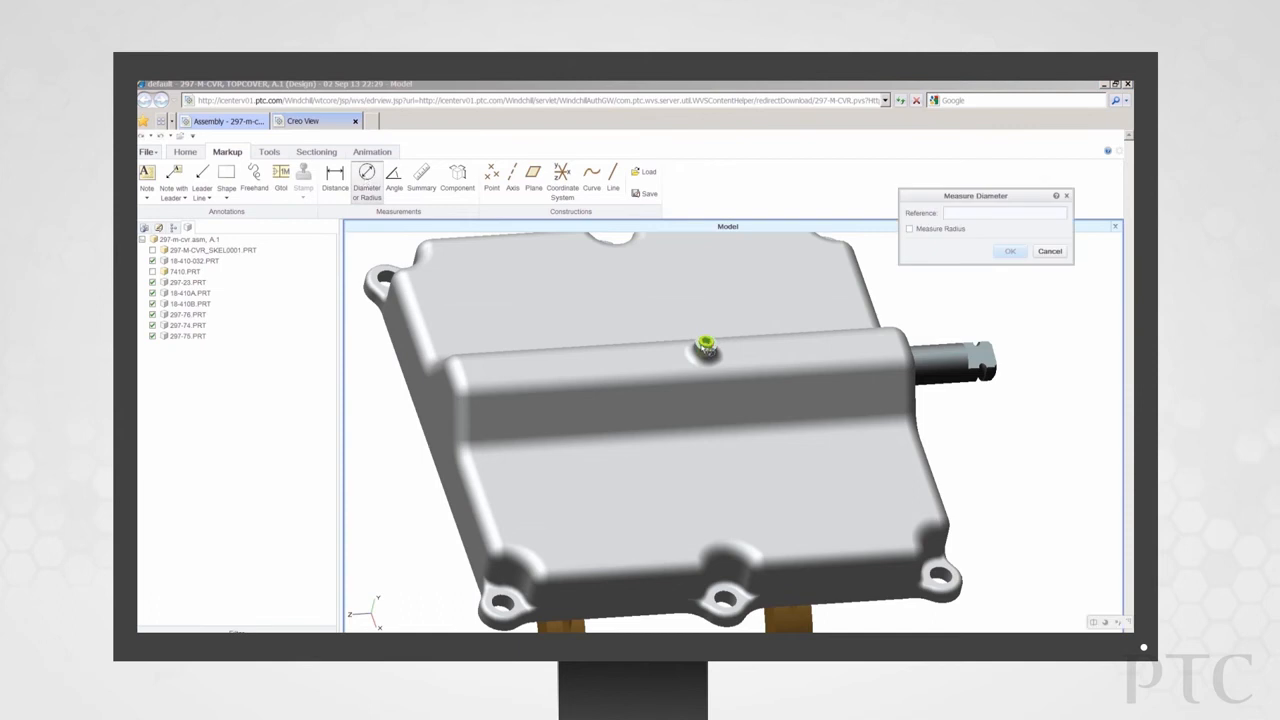
pyautogui.click(704, 348)
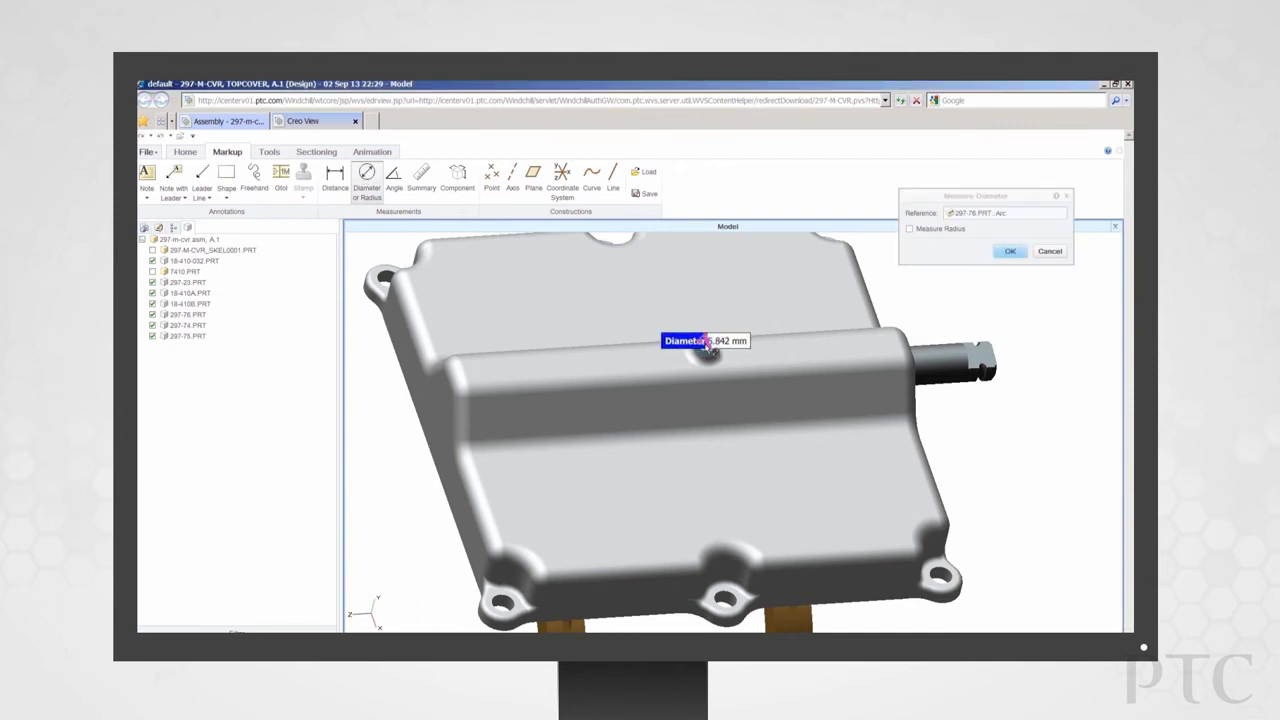